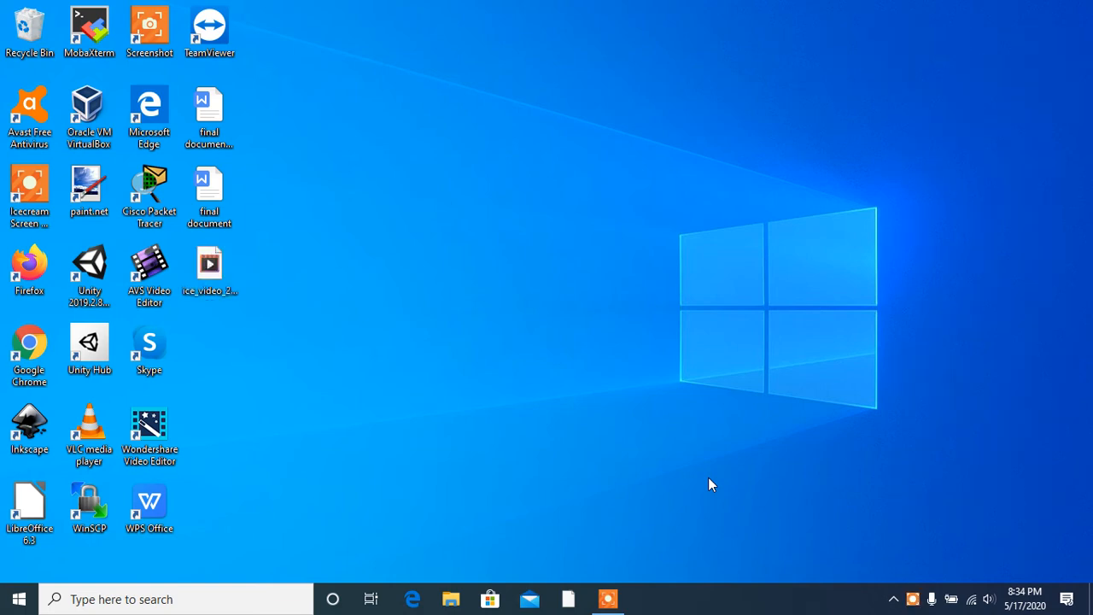
mouse_move(700, 482)
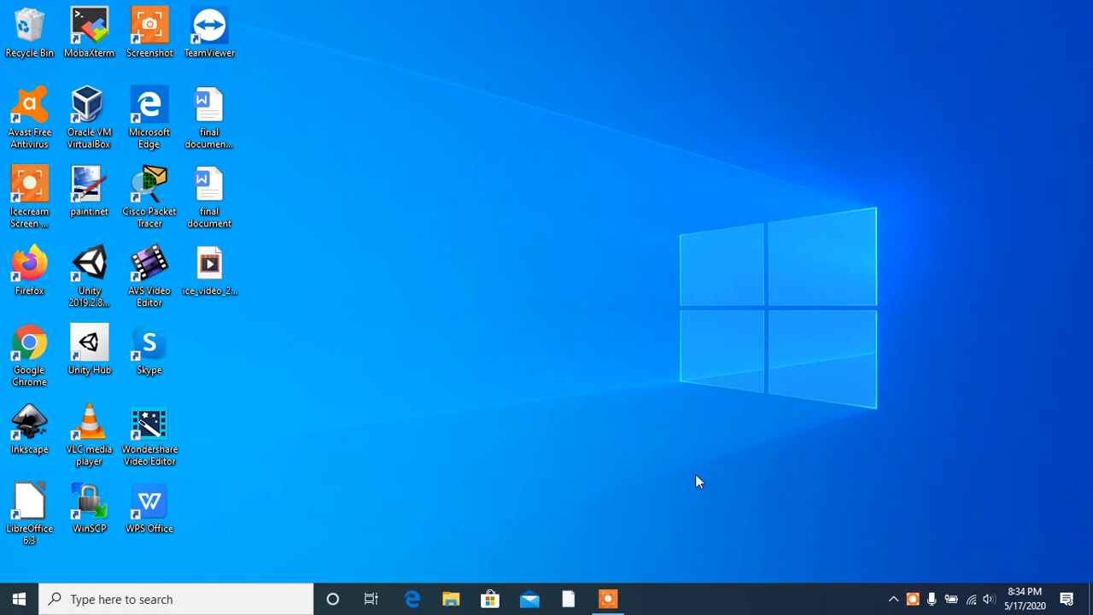
mouse_move(382, 208)
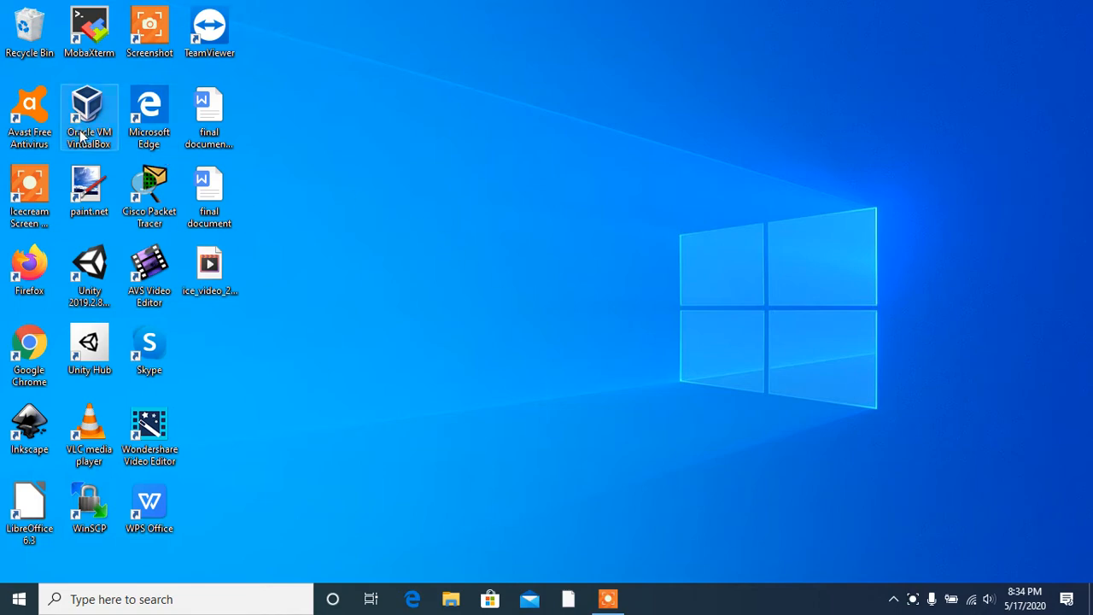
- Launch VirtualBox Manager and review fw01's details, including its two network adapters
double_click(89, 118)
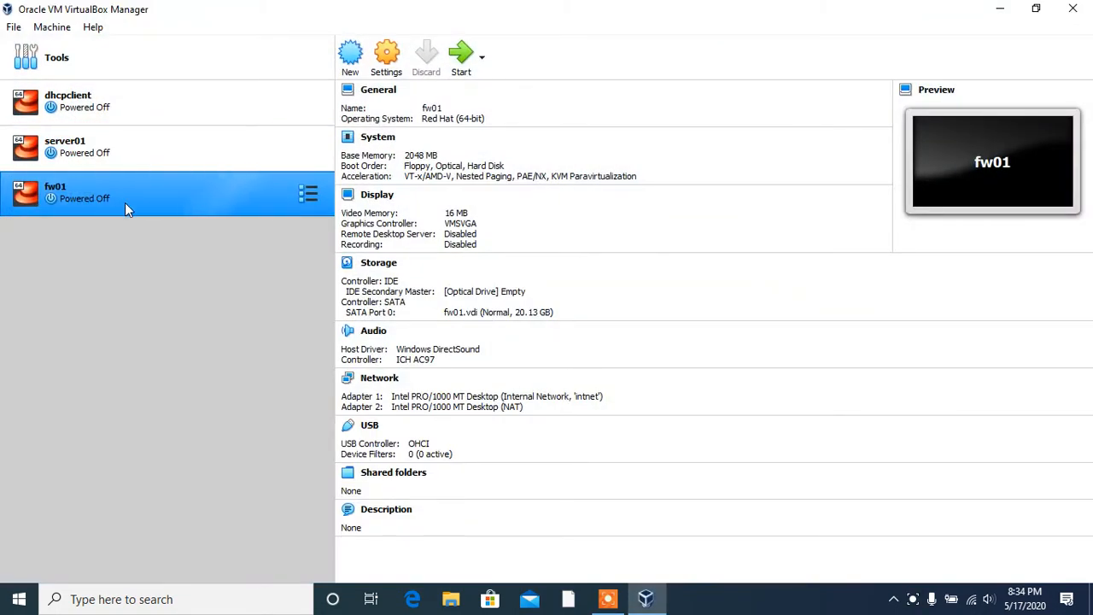
mouse_move(144, 249)
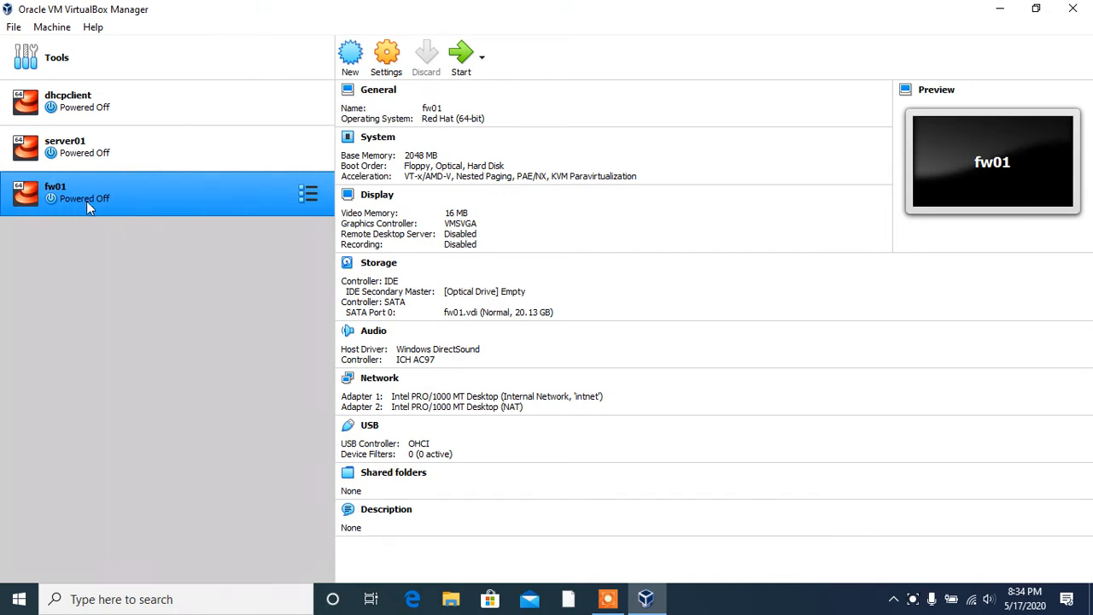
mouse_move(391, 184)
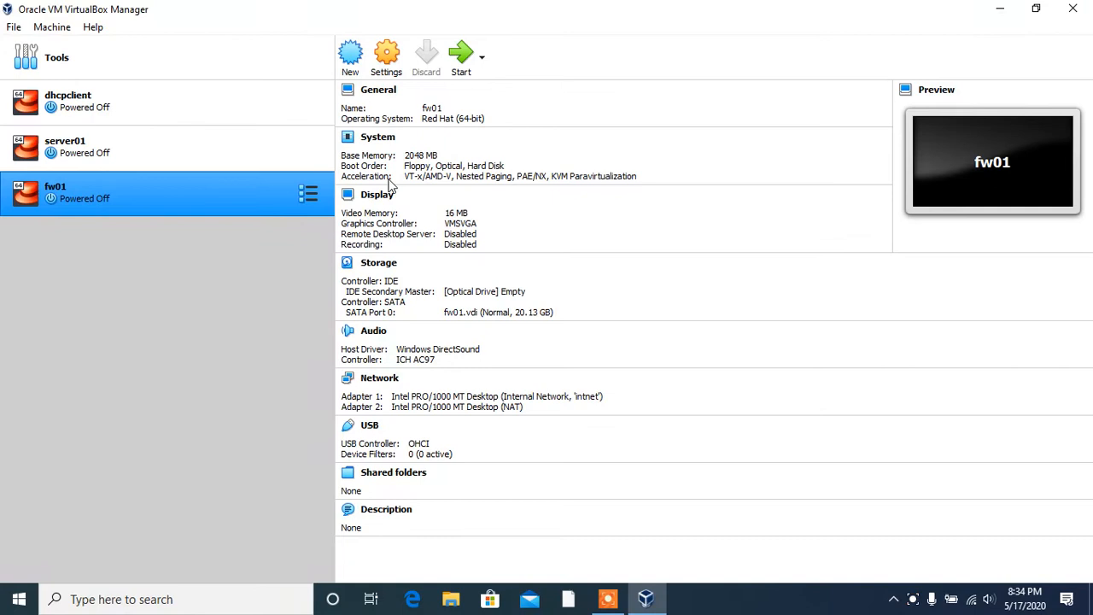
mouse_move(213, 218)
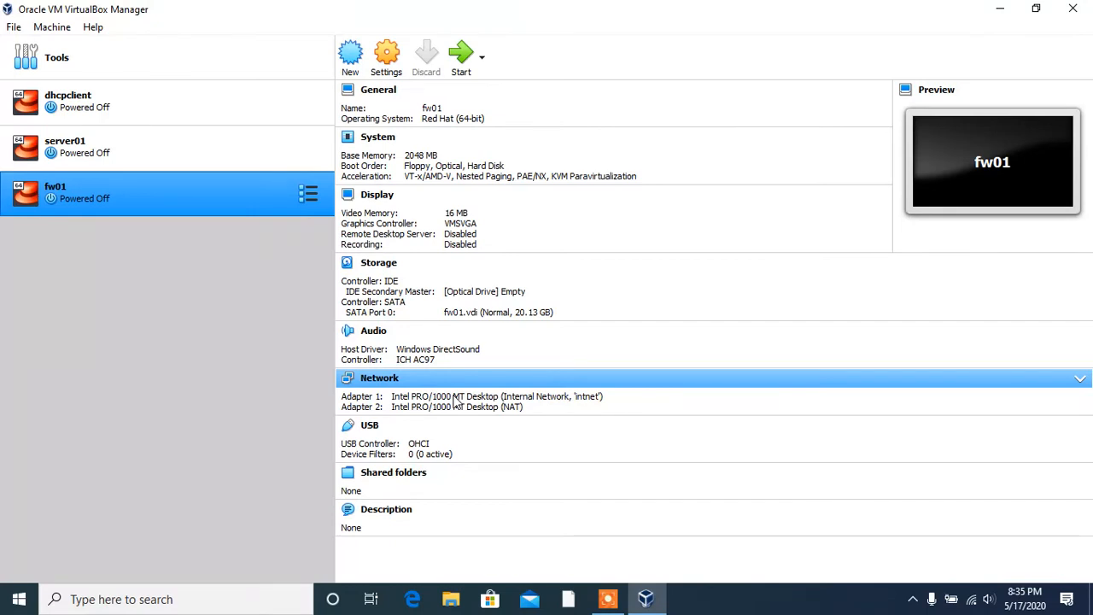
mouse_move(545, 401)
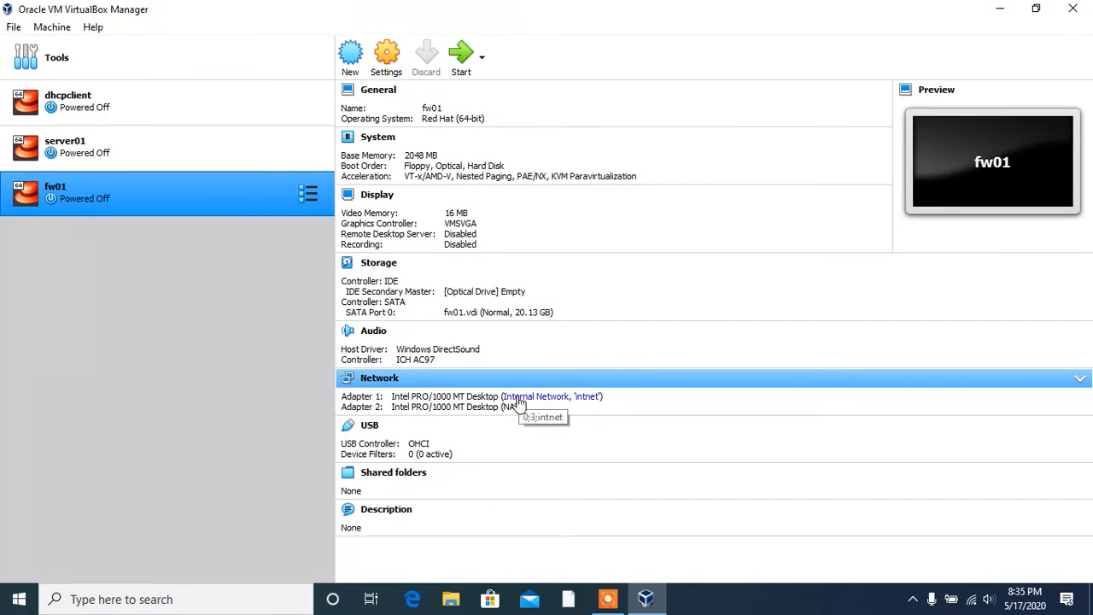
mouse_move(309, 239)
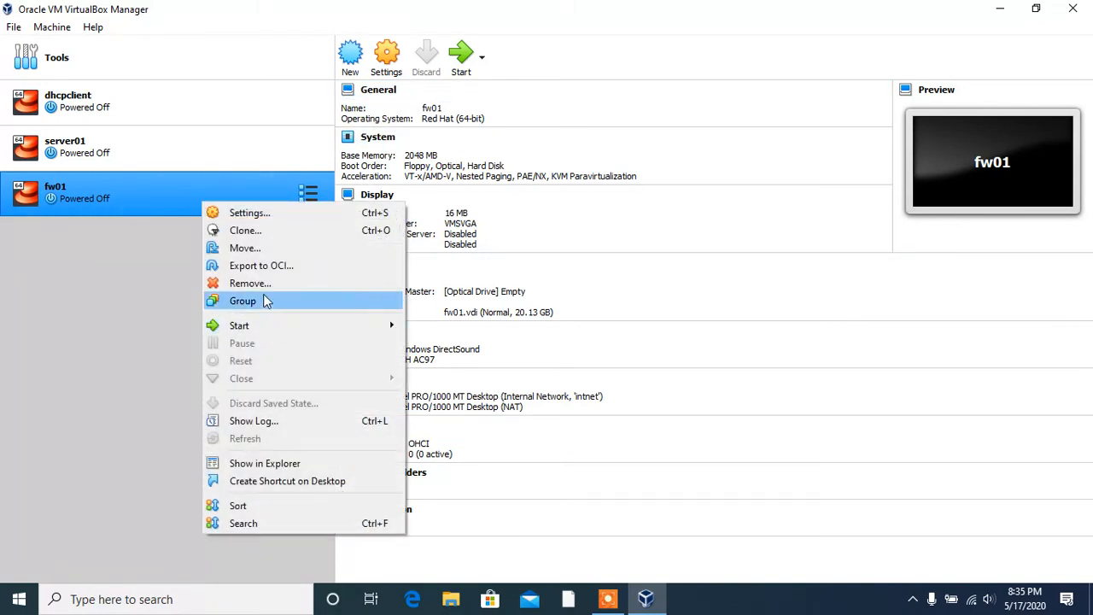
- Create a full clone of fw01 named Clone via the Clone wizard
left_click(246, 231)
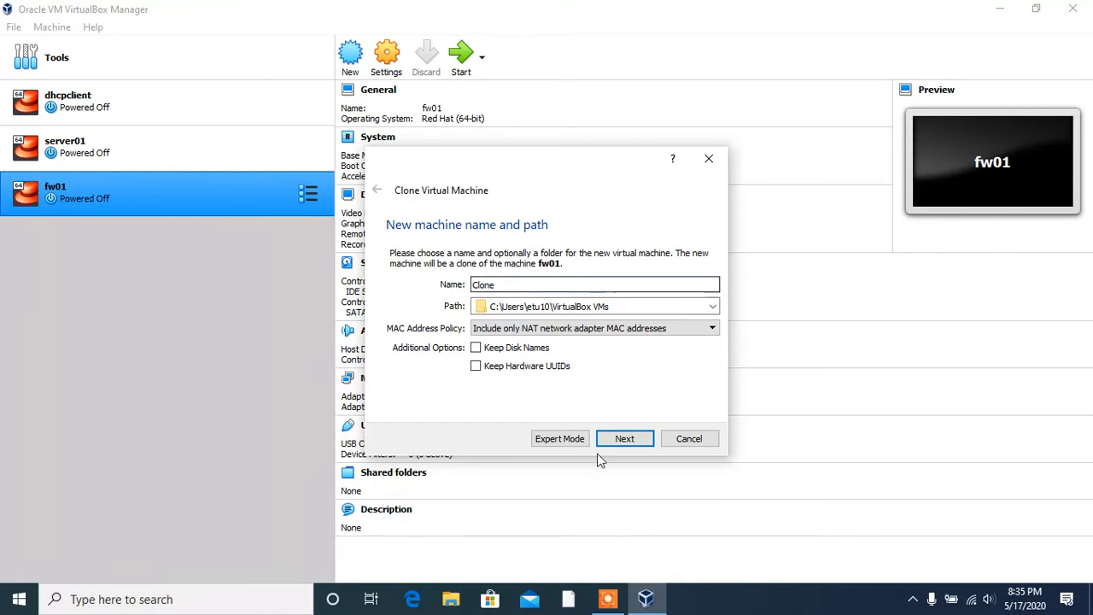
left_click(625, 437)
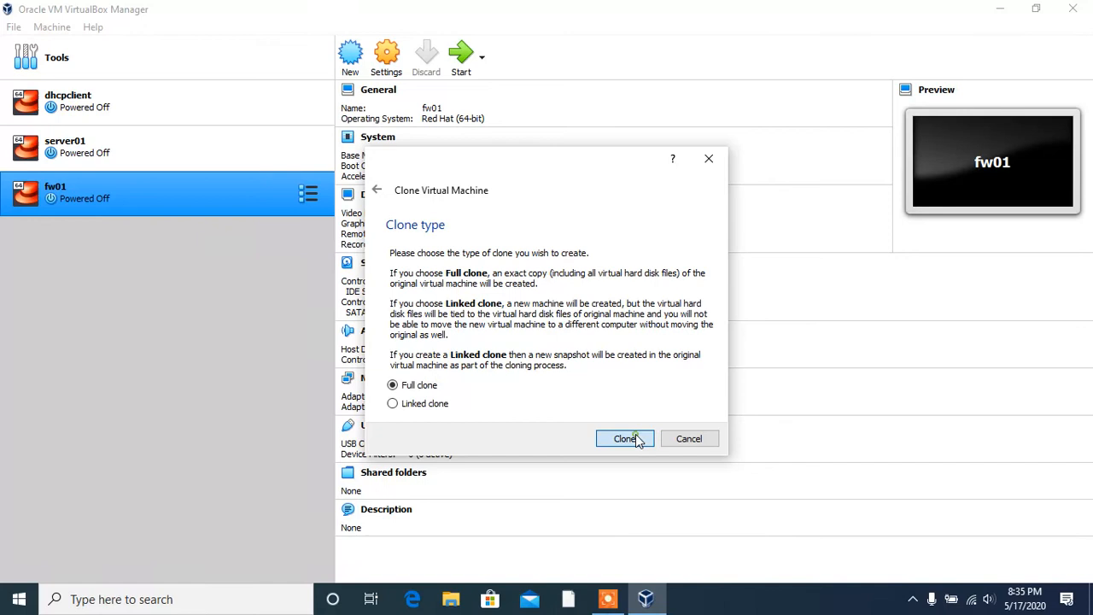
left_click(625, 437)
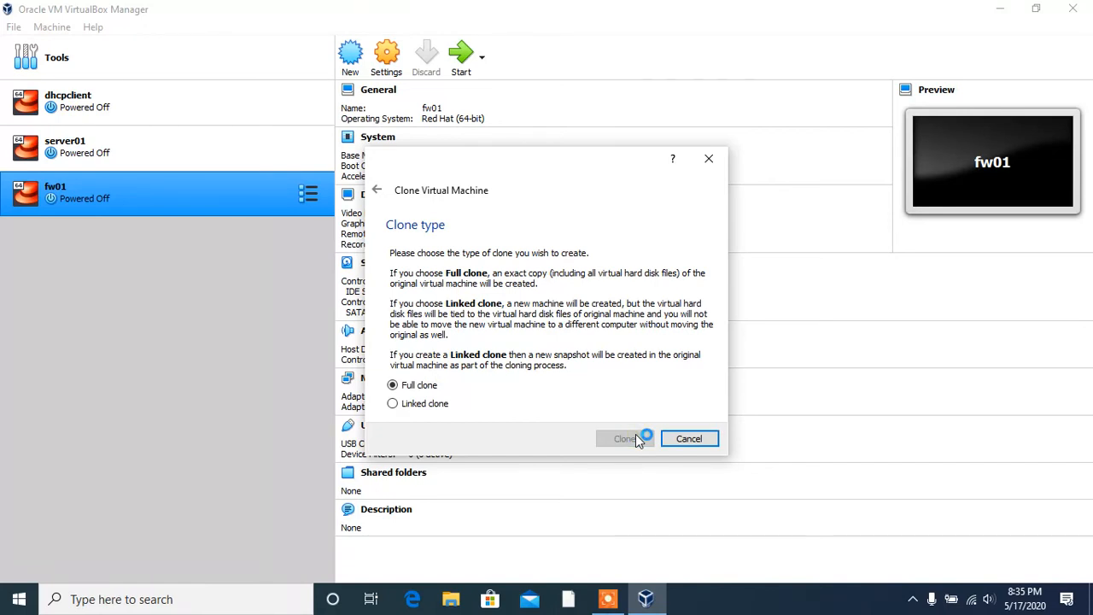
left_click(625, 437)
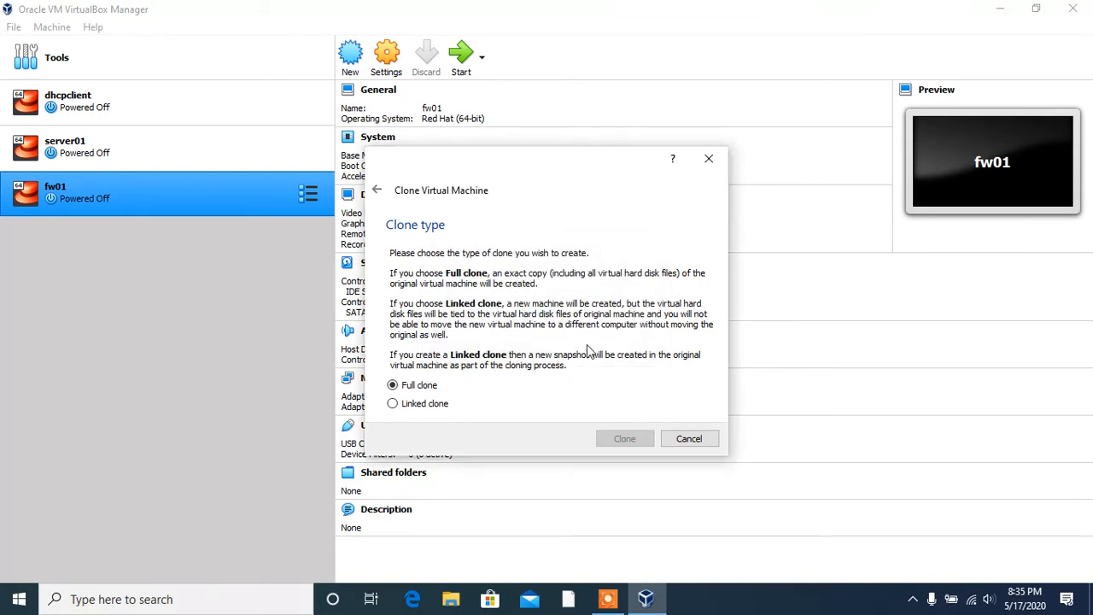
left_click(625, 437)
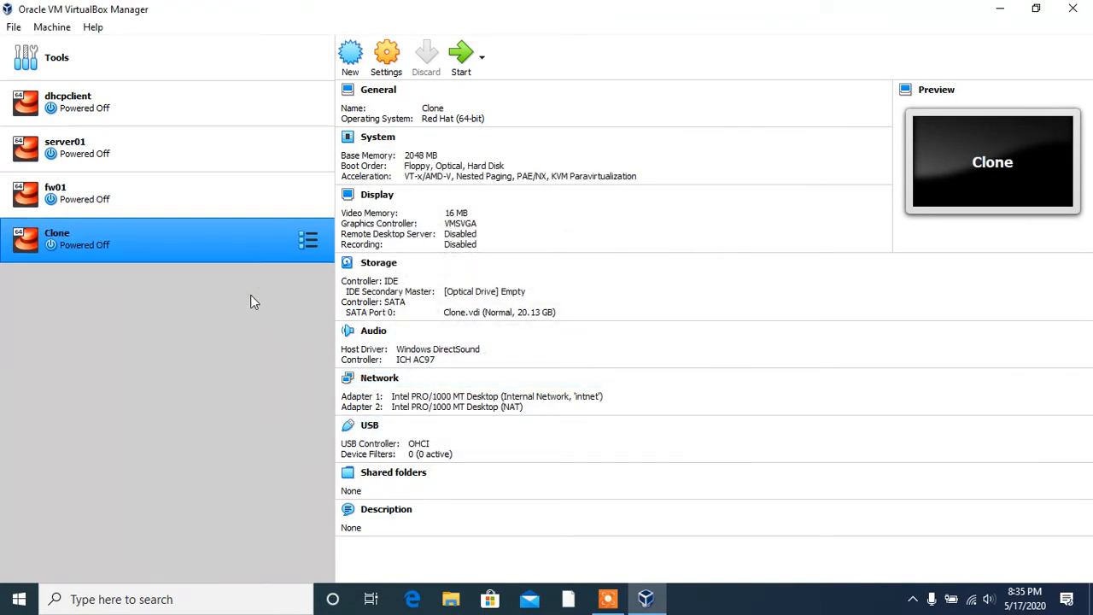
mouse_move(151, 225)
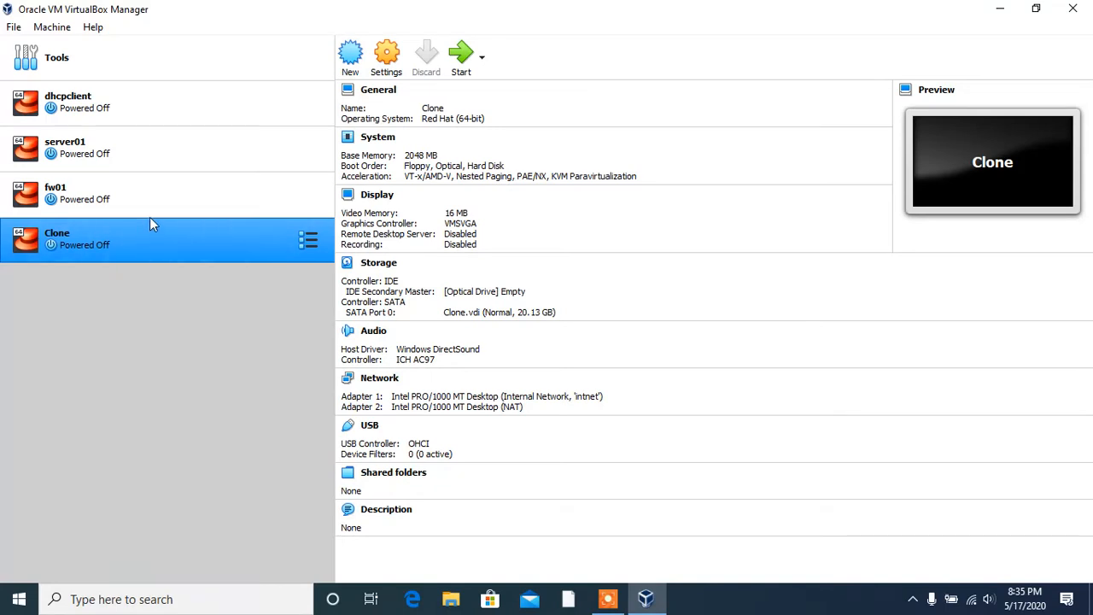
mouse_move(154, 248)
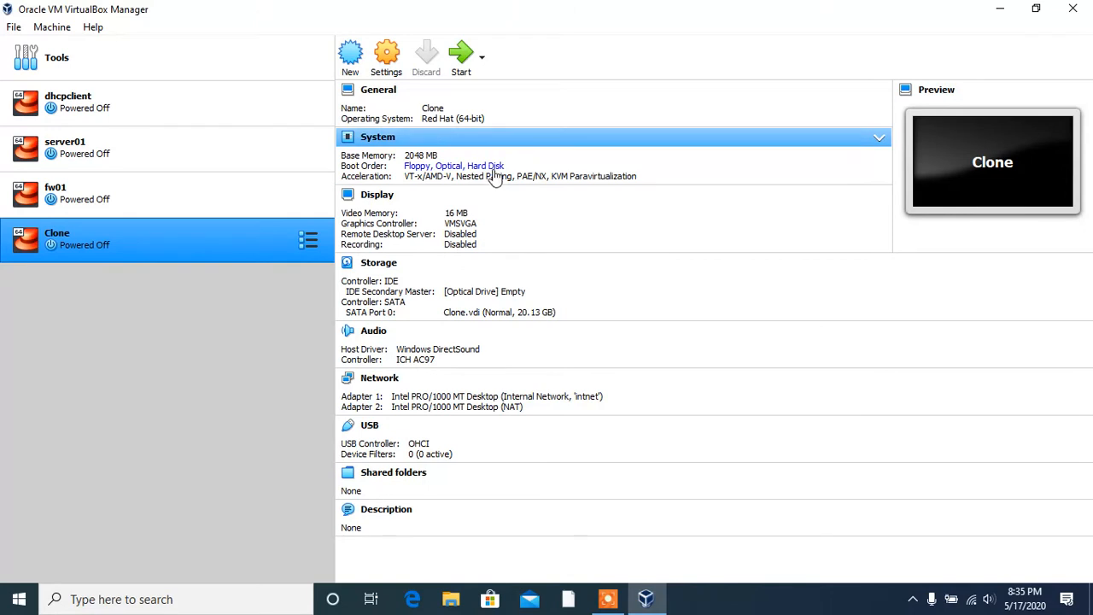
mouse_move(441, 176)
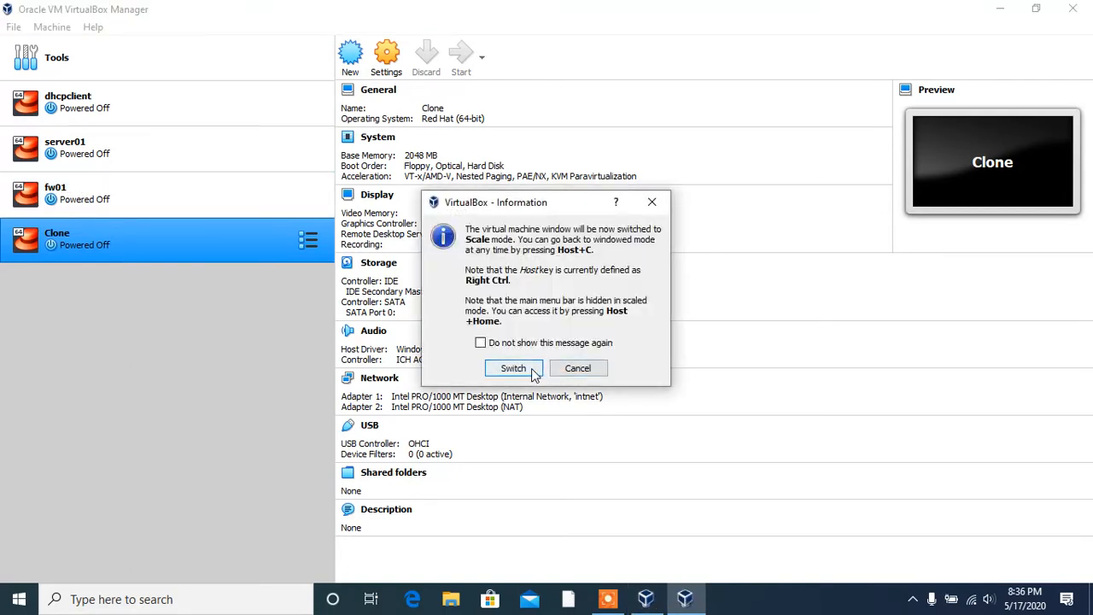
- Switch the Clone machine window to scale mode and let CentOS boot to the login screen
left_click(513, 369)
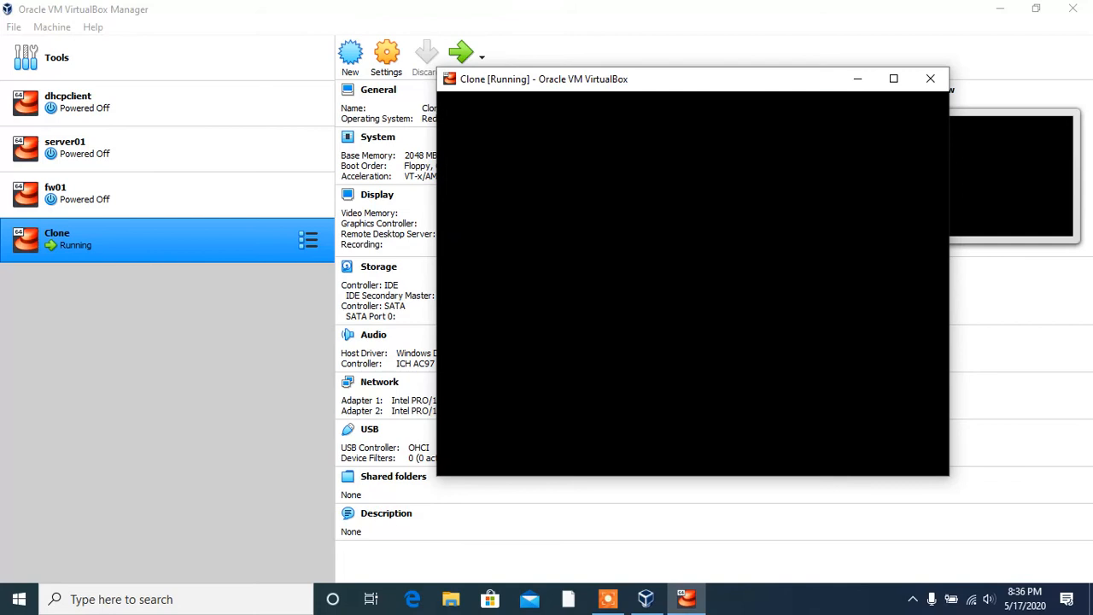
mouse_move(850, 146)
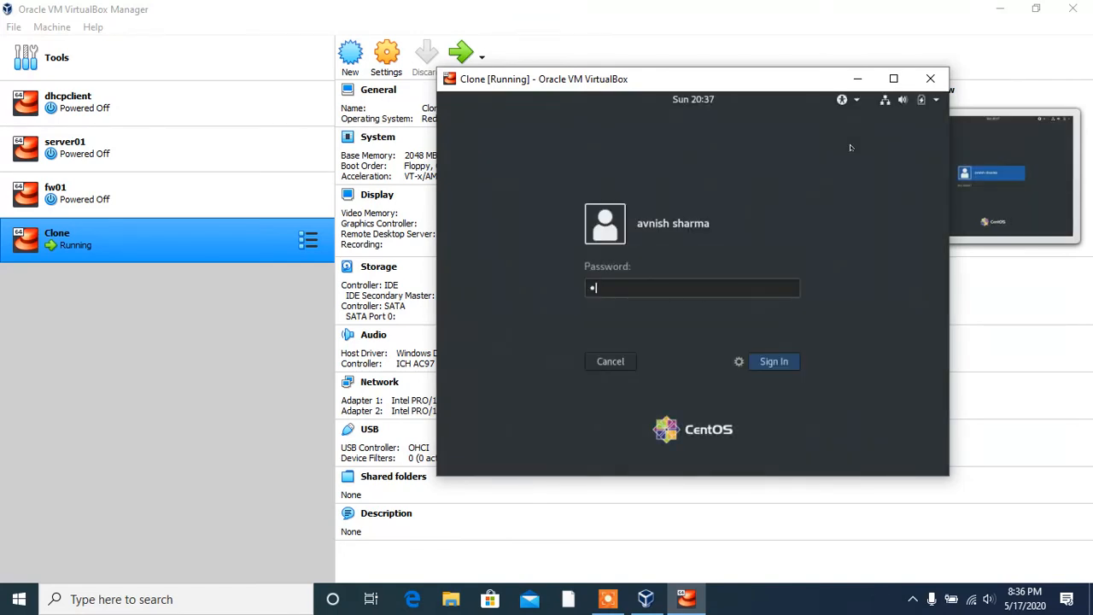
- Sign in with the password and reach the Clone machine's CentOS desktop
type("password")
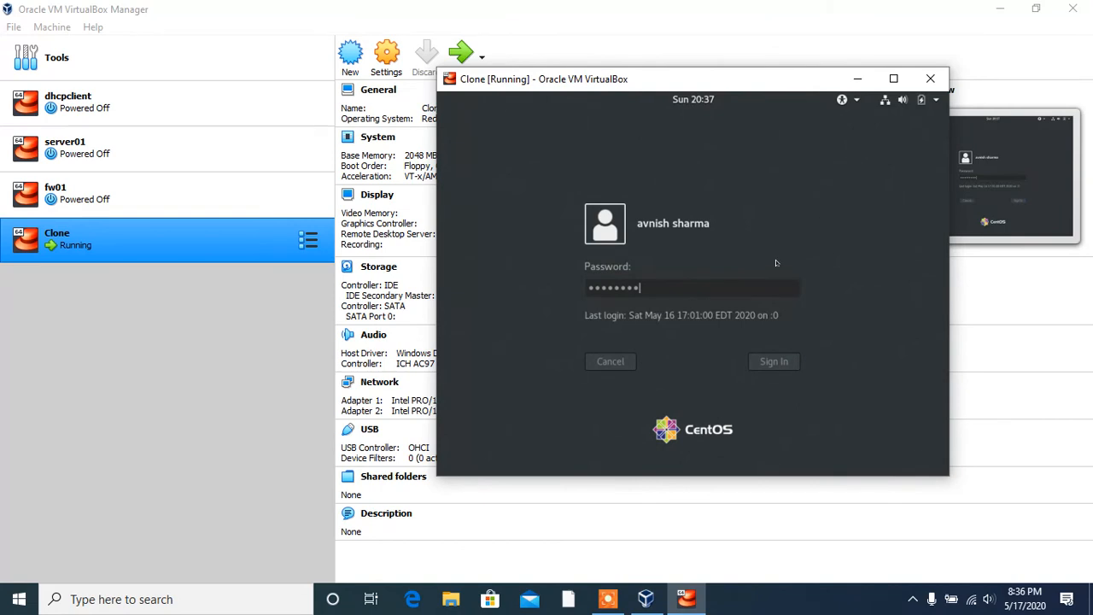
left_click(771, 362)
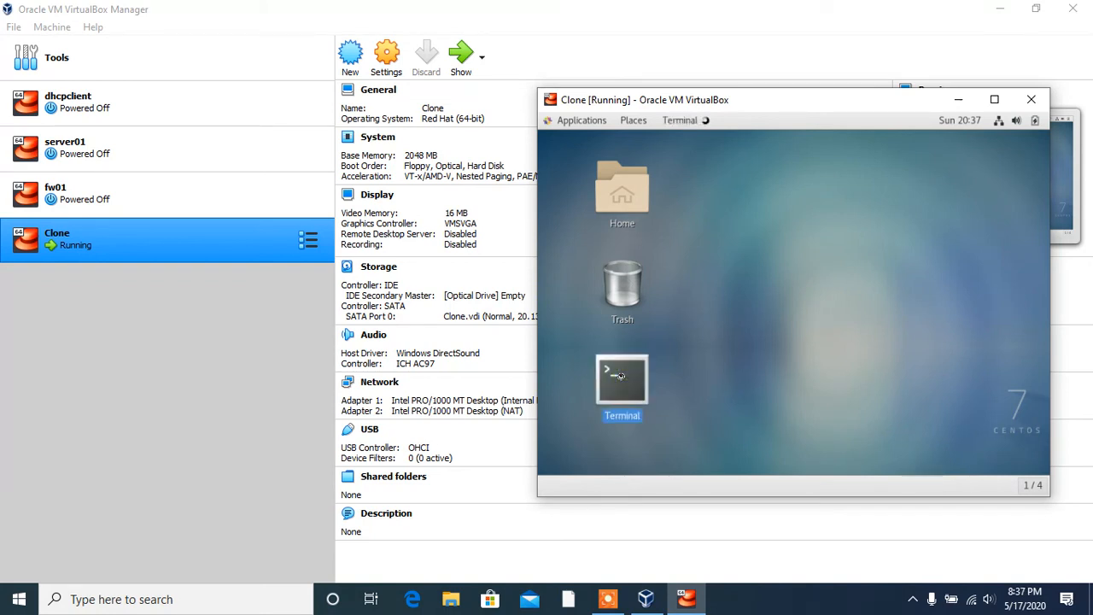
- Show the CentOS status menu listing Ethernet enp0s3 off and enp0s8 connected
double_click(621, 379)
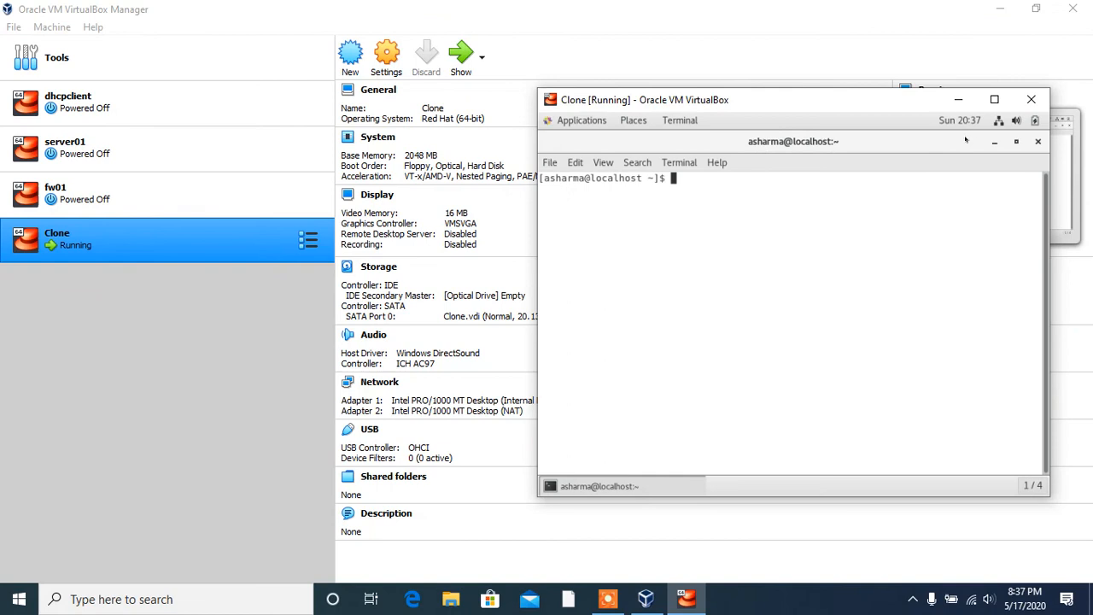
left_click(1015, 120)
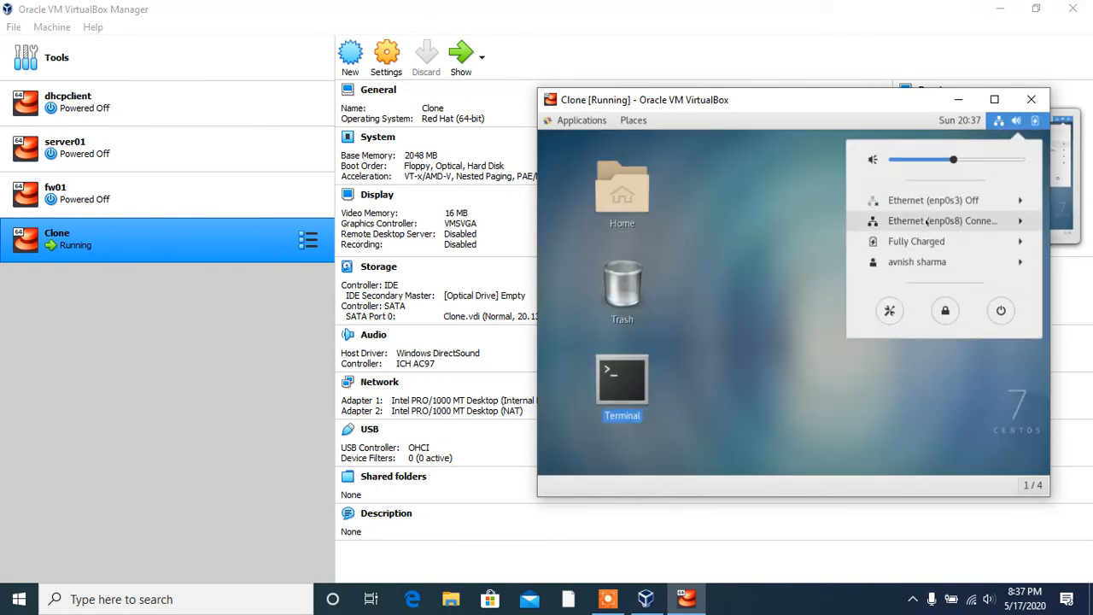
mouse_move(663, 302)
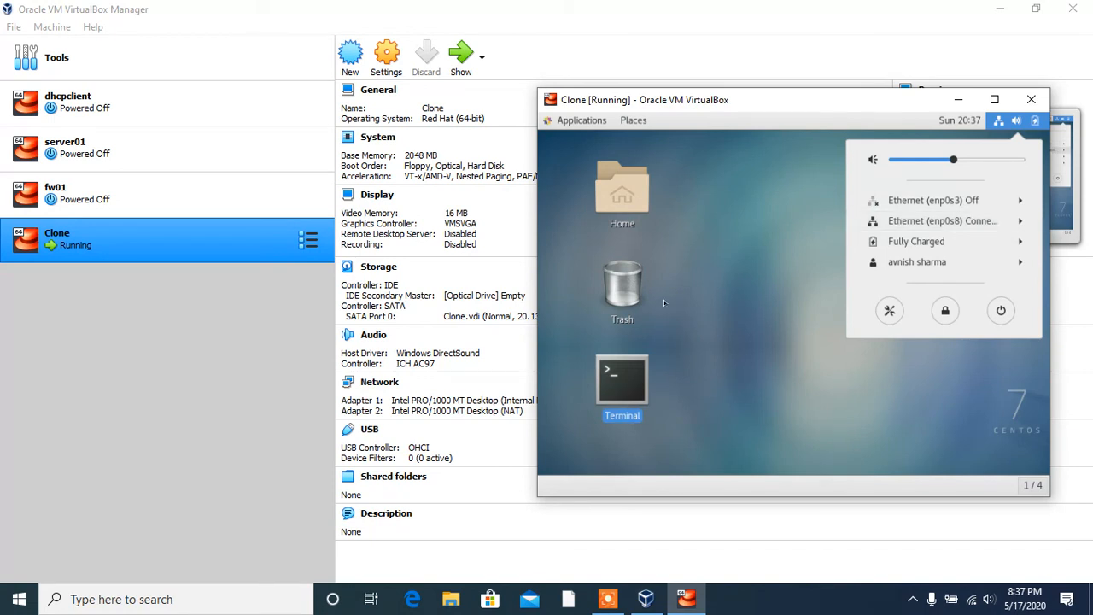